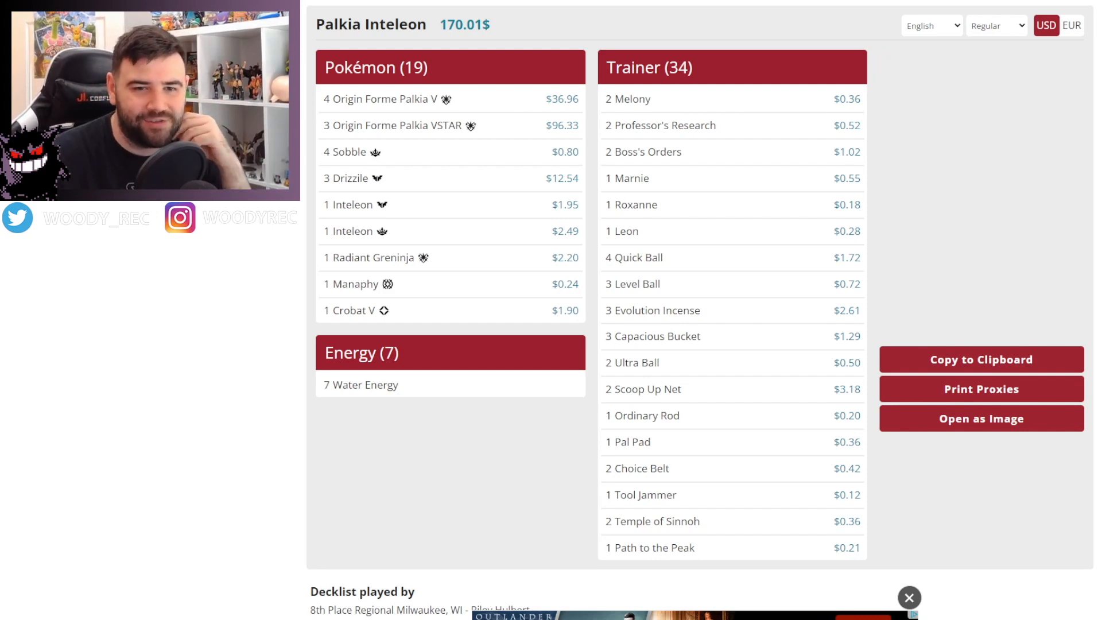
mouse_move(355, 178)
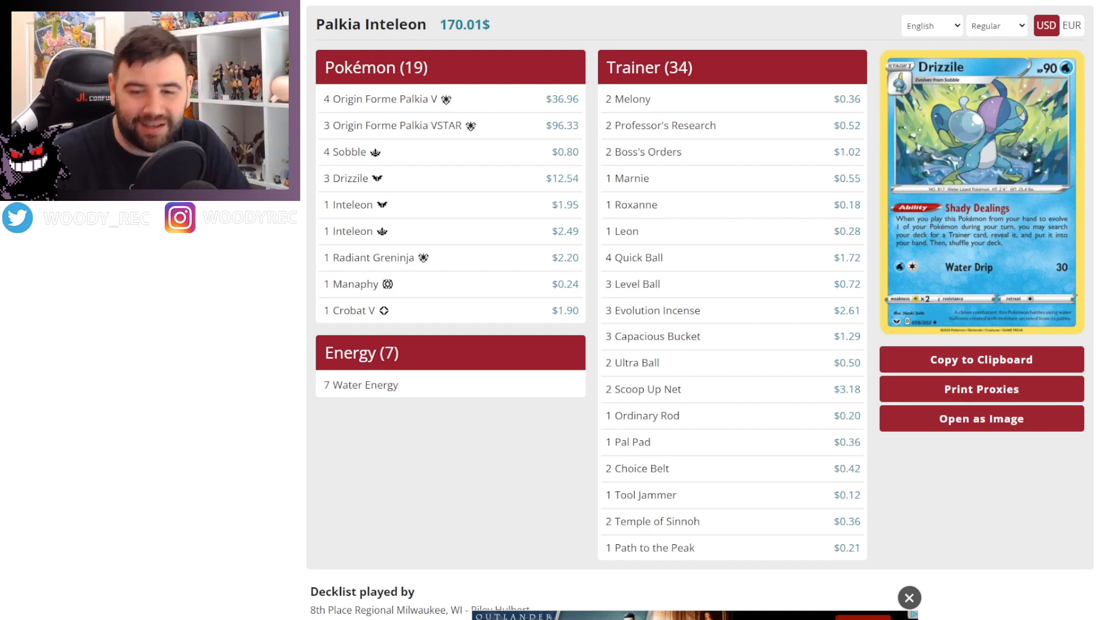
mouse_move(376, 152)
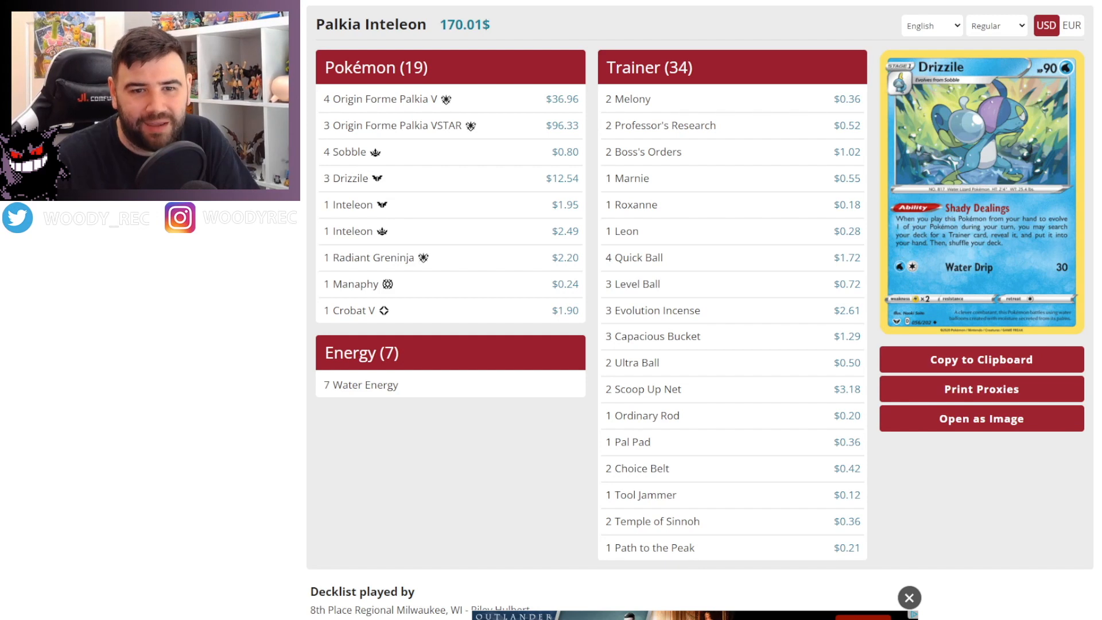
- Go back from the Palkia Inteleon decklist to the Milwaukee Regional Top 8 standings
left_click(908, 598)
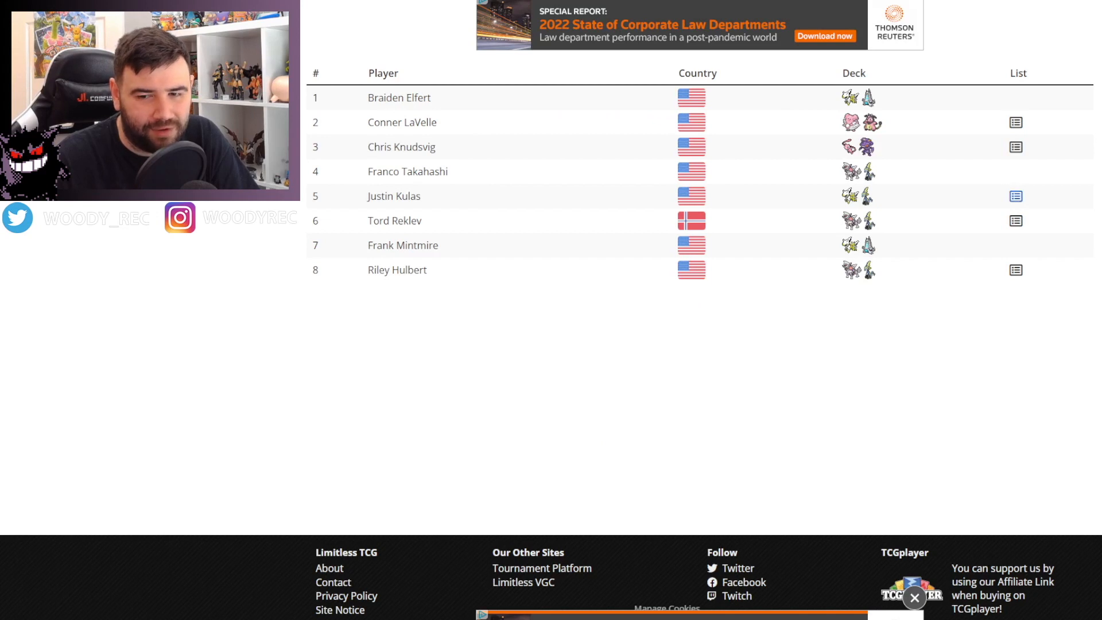
left_click(1015, 269)
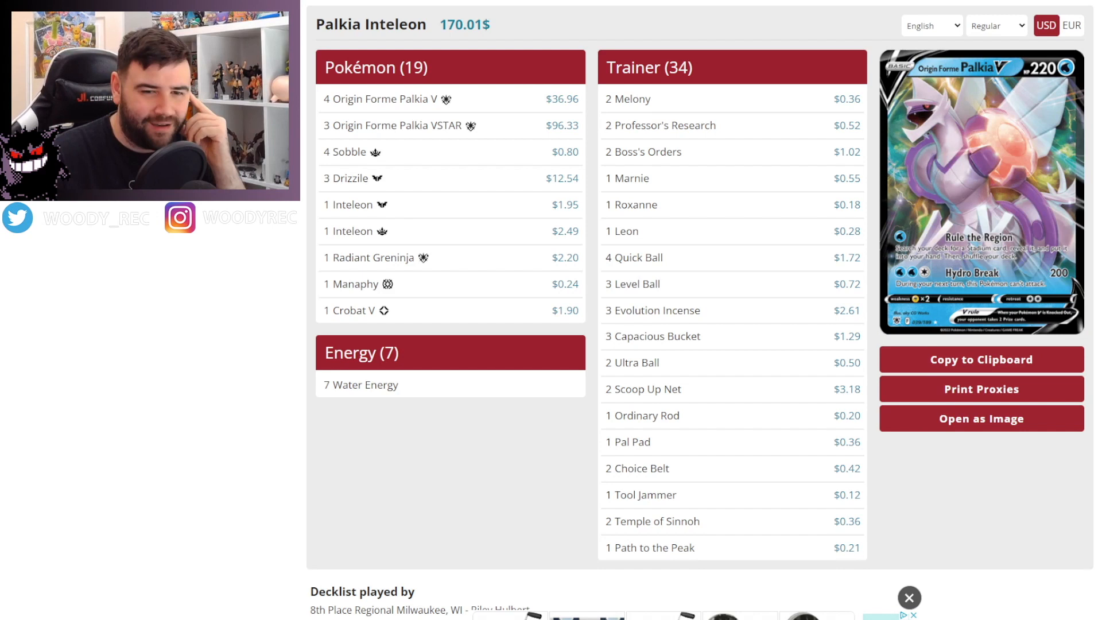
mouse_move(636, 204)
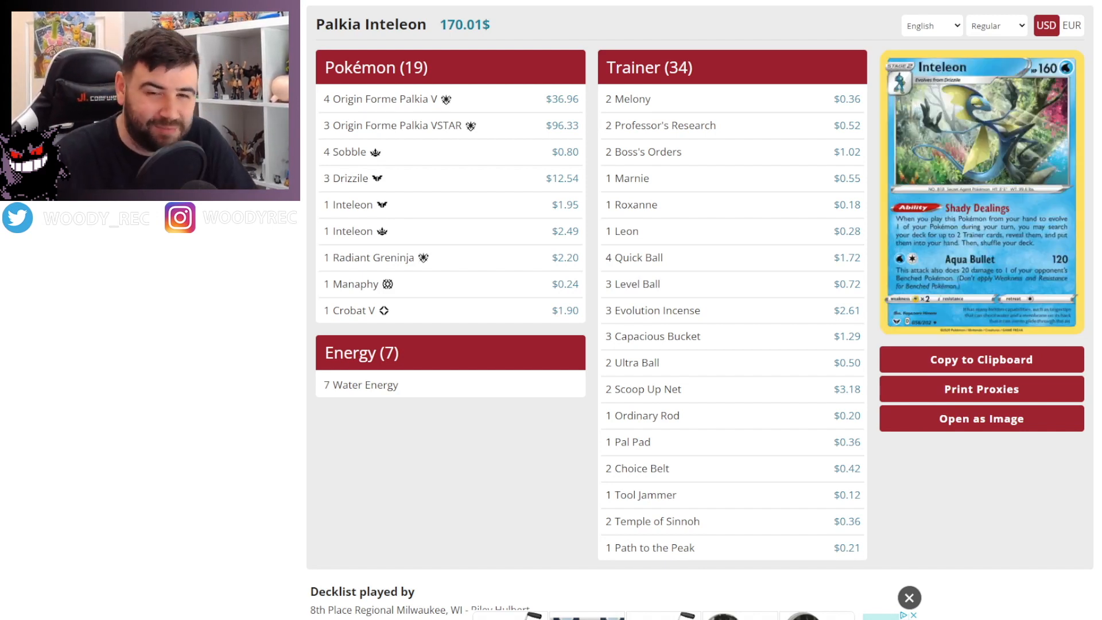
mouse_move(353, 178)
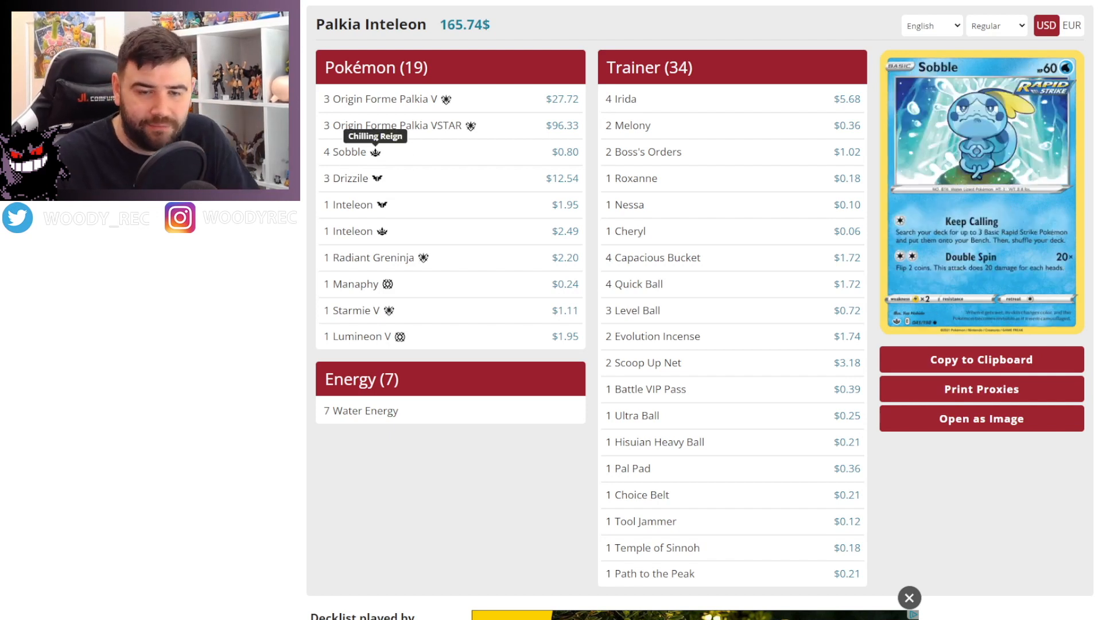
mouse_move(628, 231)
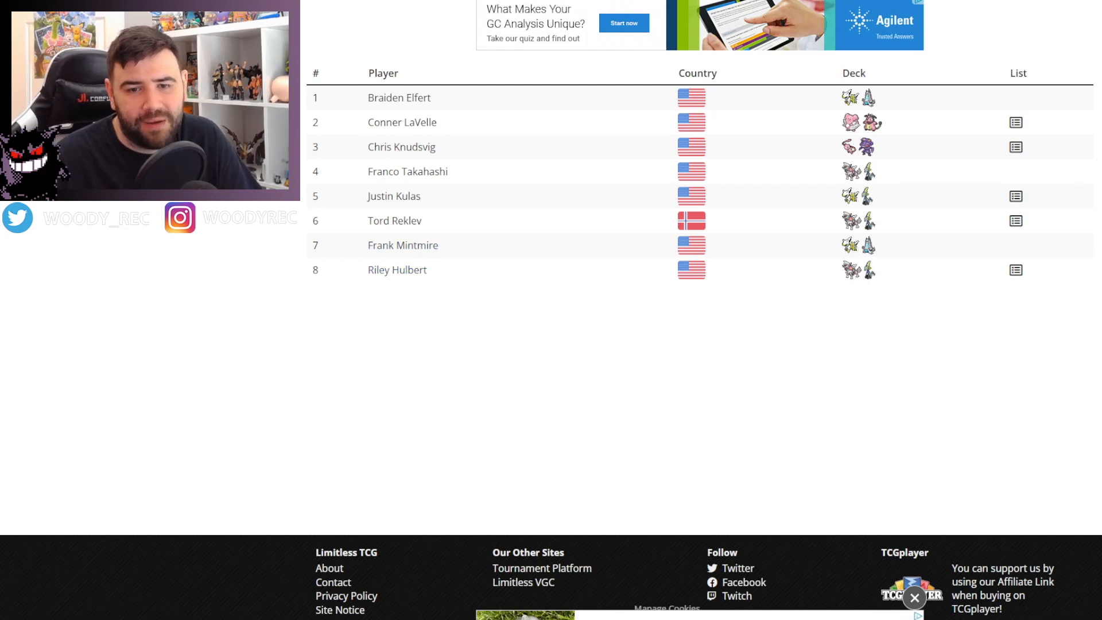
mouse_move(858, 220)
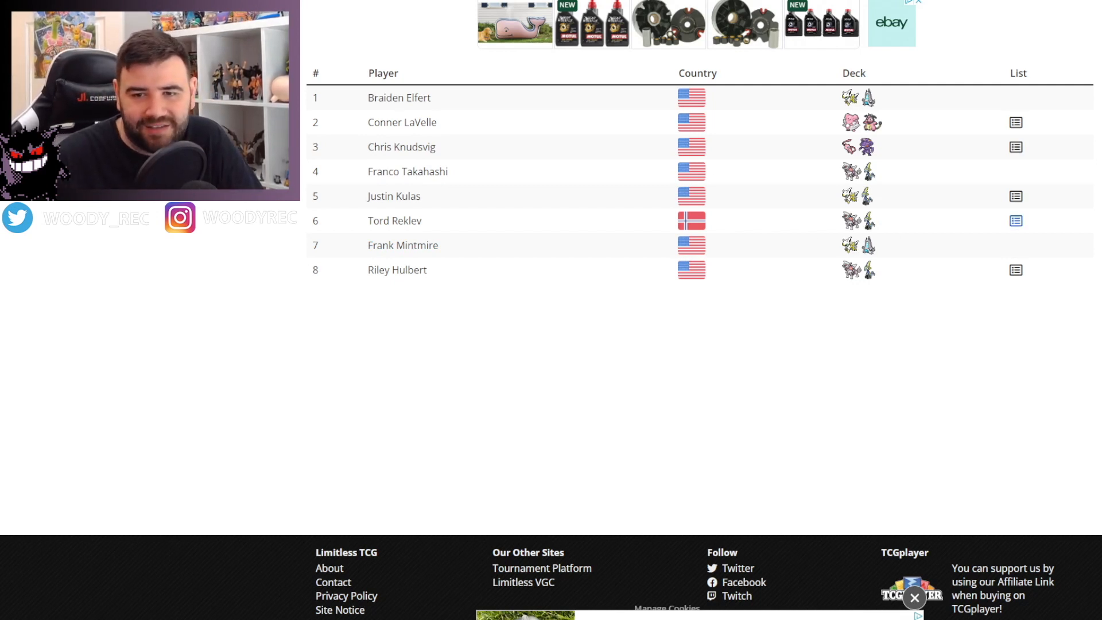
mouse_move(858, 195)
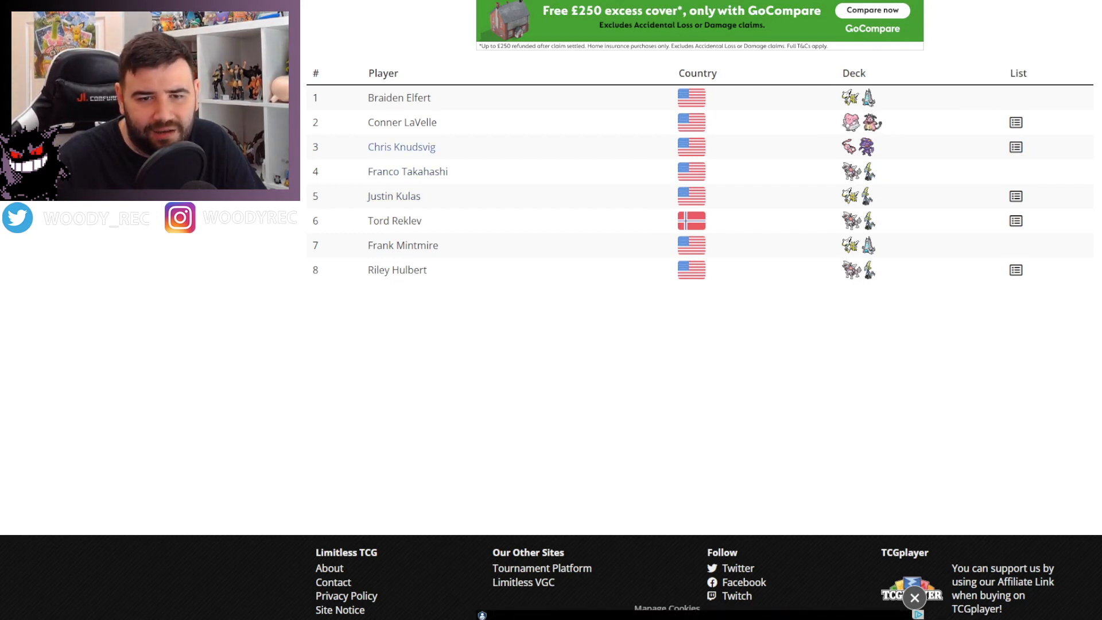
mouse_move(858, 121)
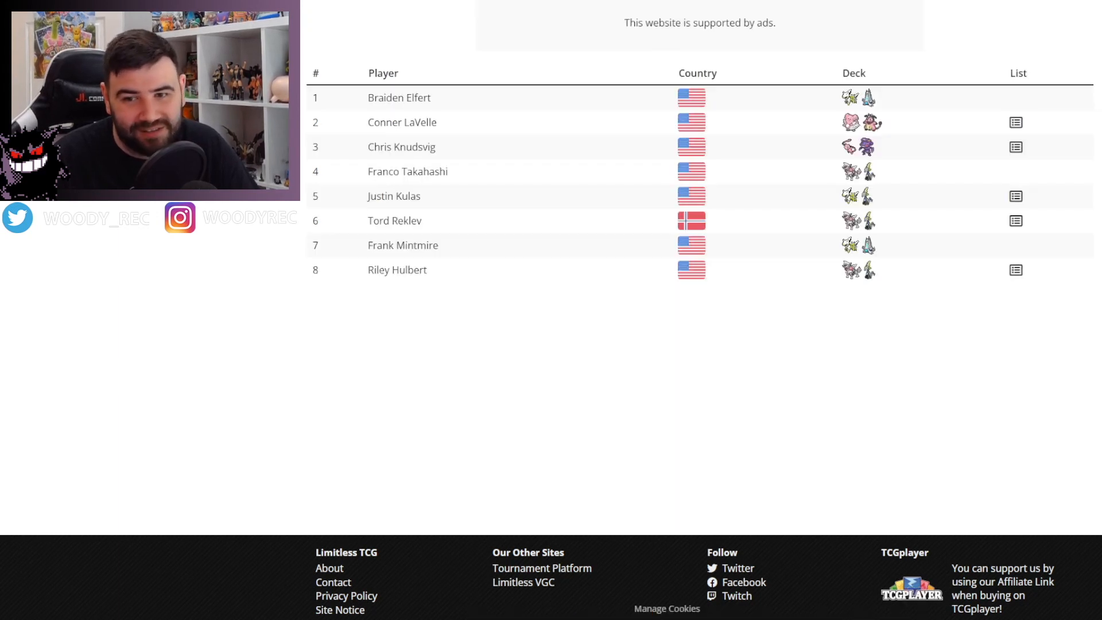
mouse_move(851, 121)
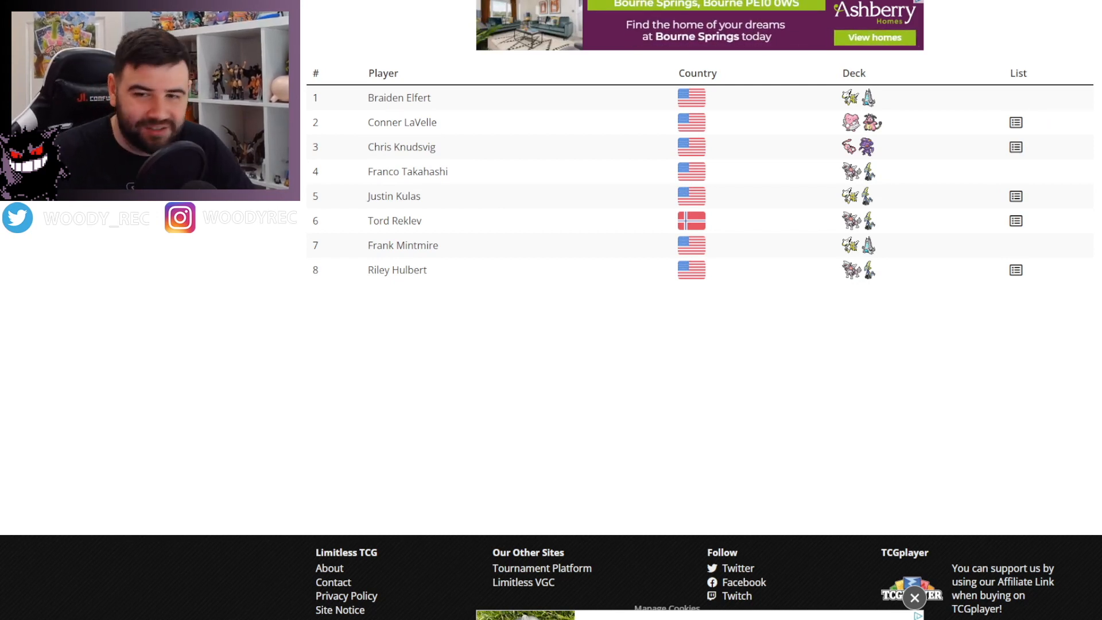
mouse_move(859, 97)
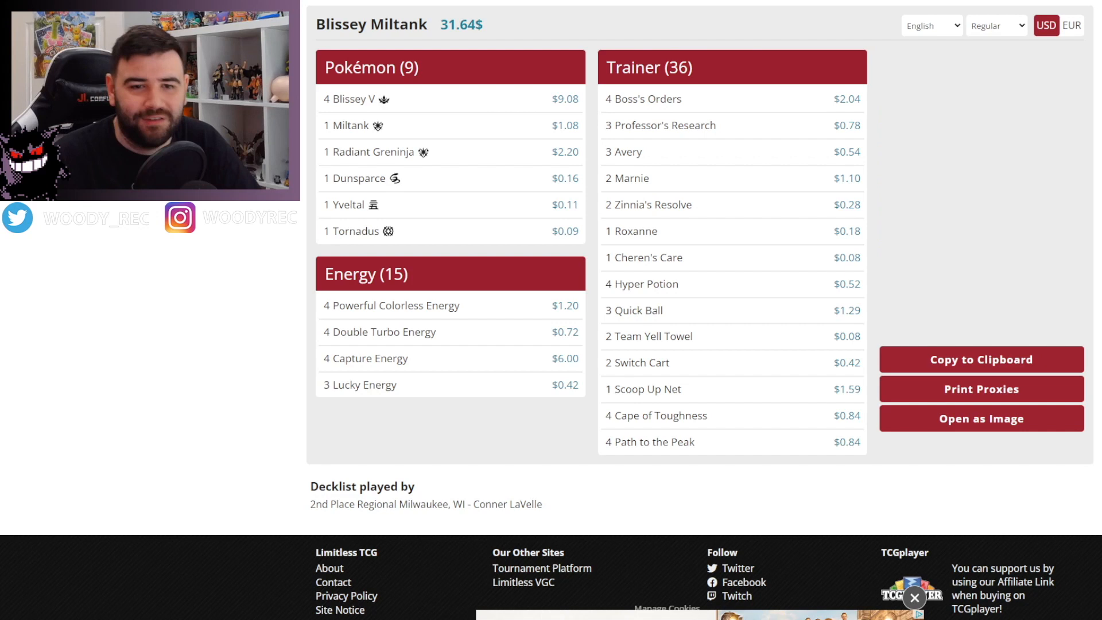
mouse_move(354, 231)
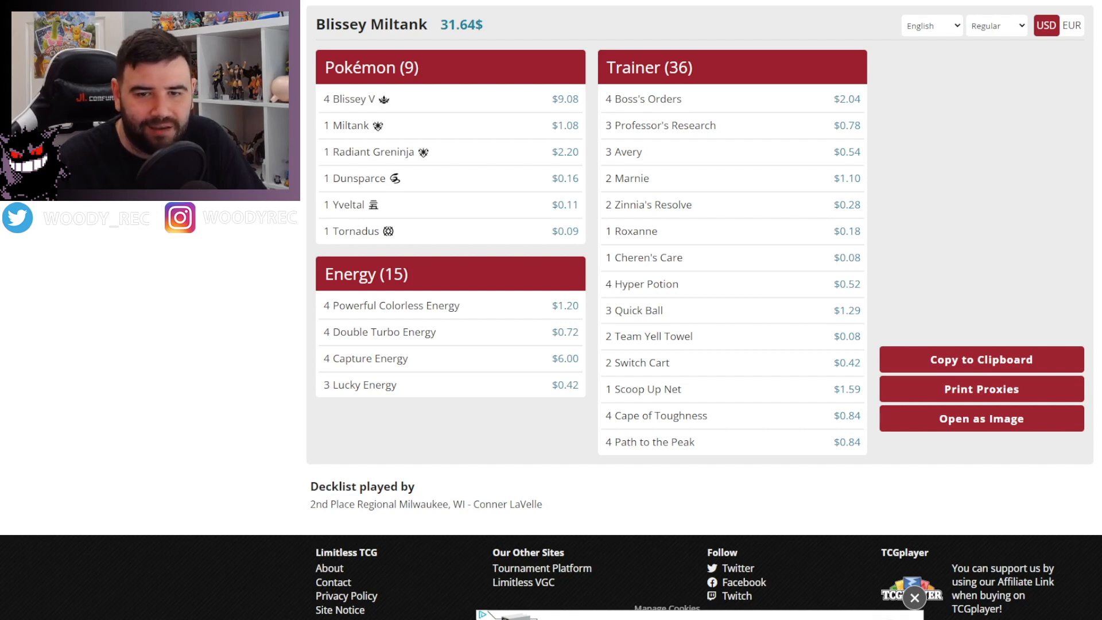
mouse_move(385, 331)
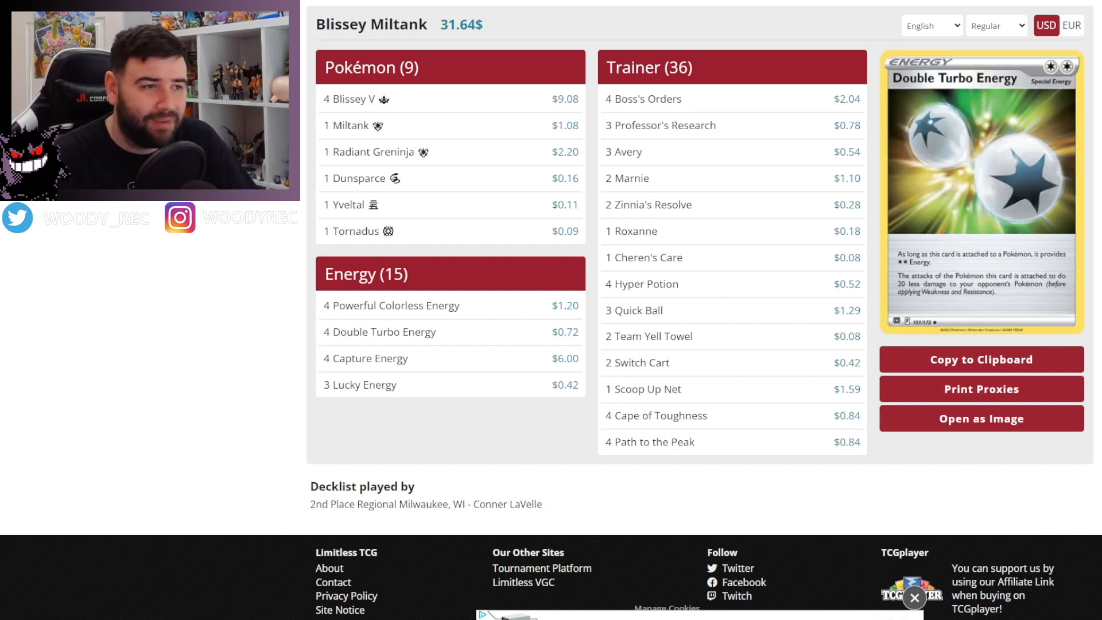